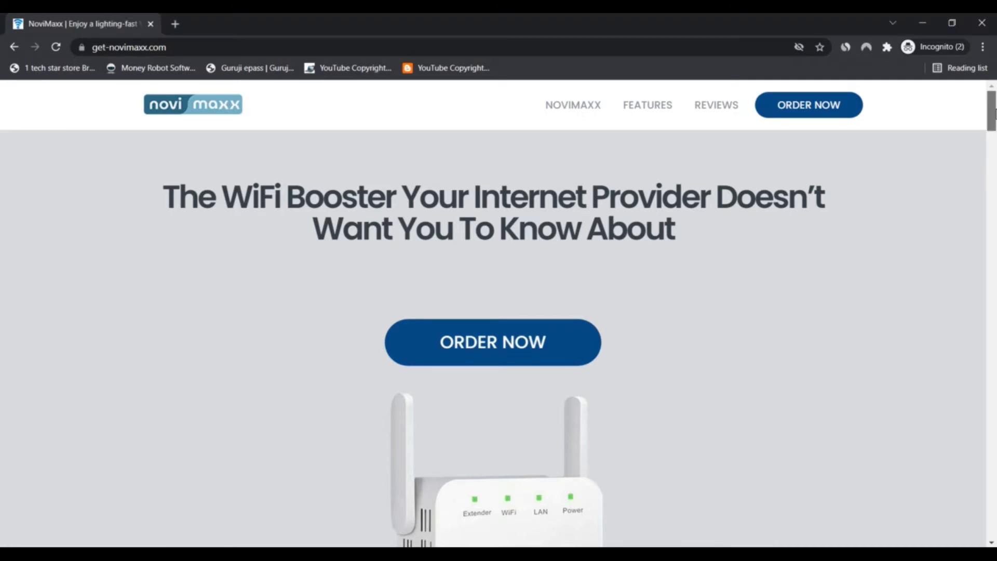
Scroll past the WiFi booster headline and high-speed internet pitch to Meet NoviMaxx
scroll(down, 3)
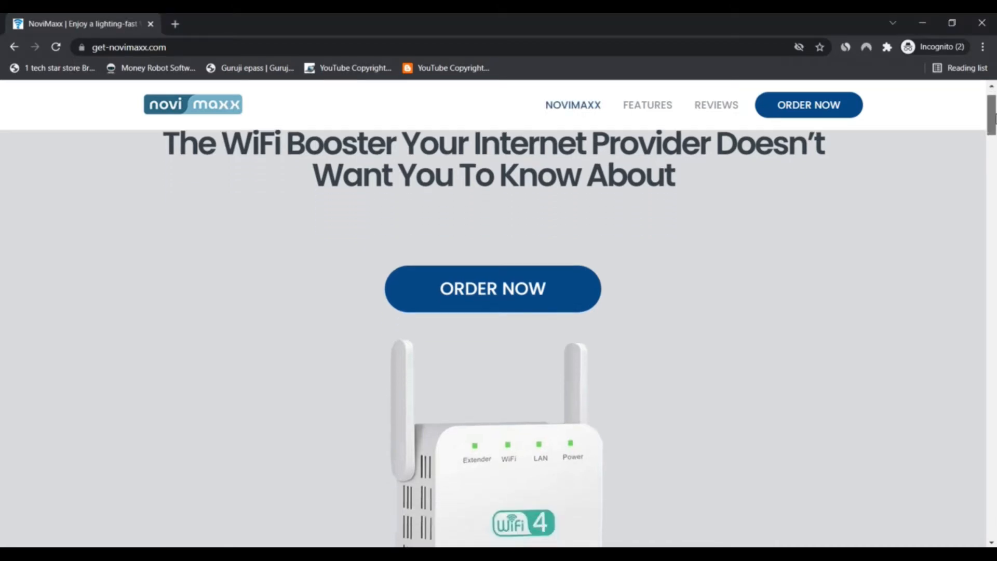
scroll(down, 3)
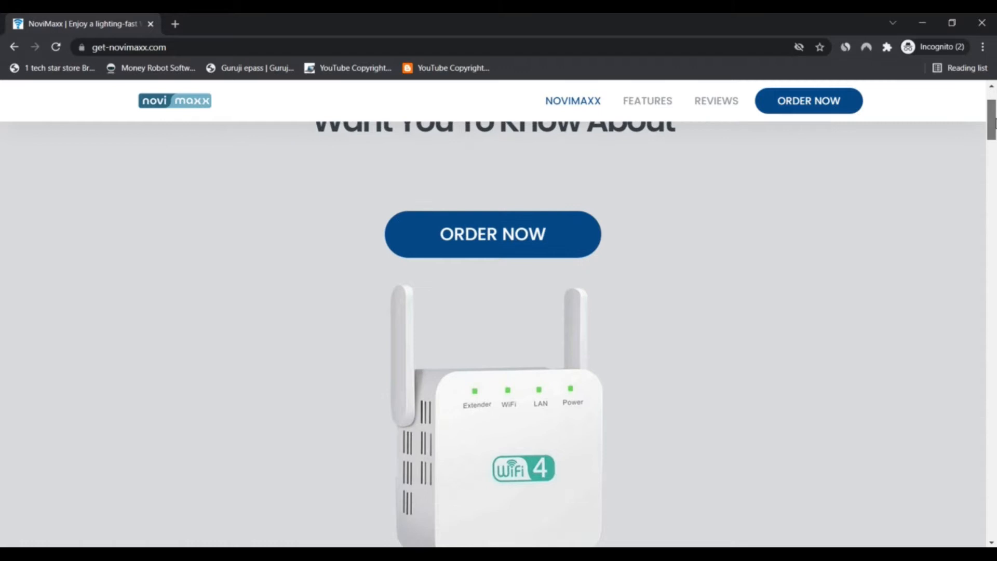
scroll(down, 3)
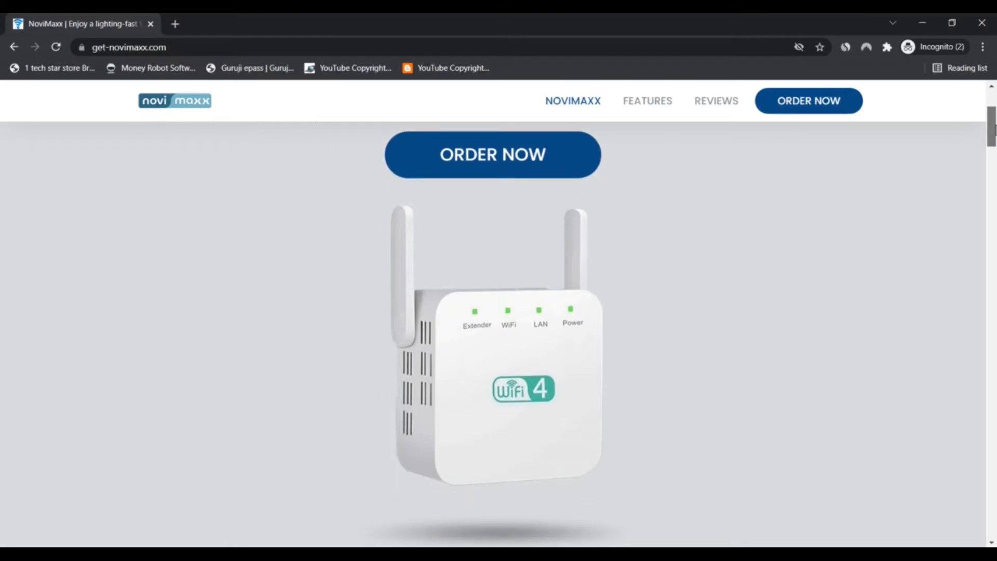
scroll(down, 3)
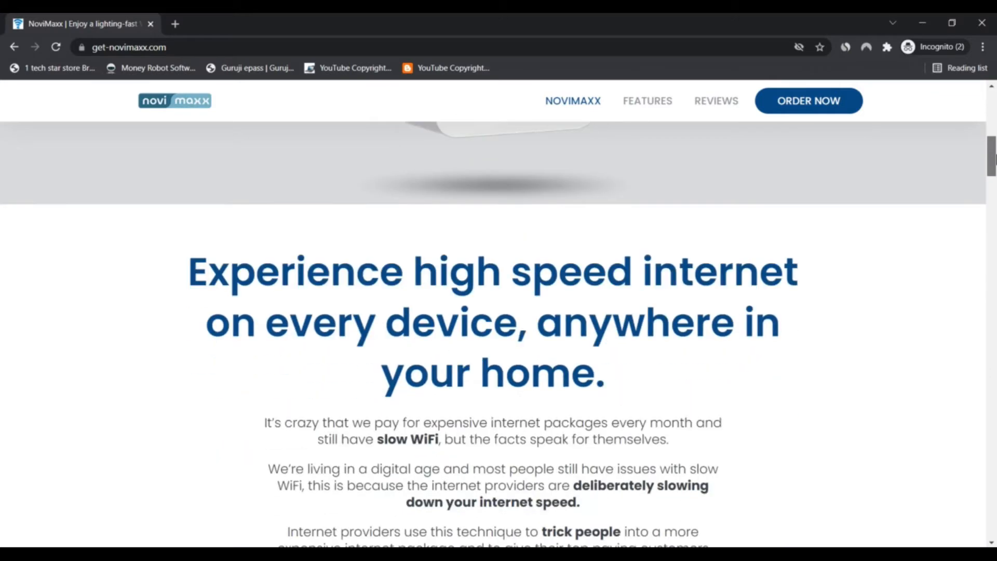
scroll(down, 3)
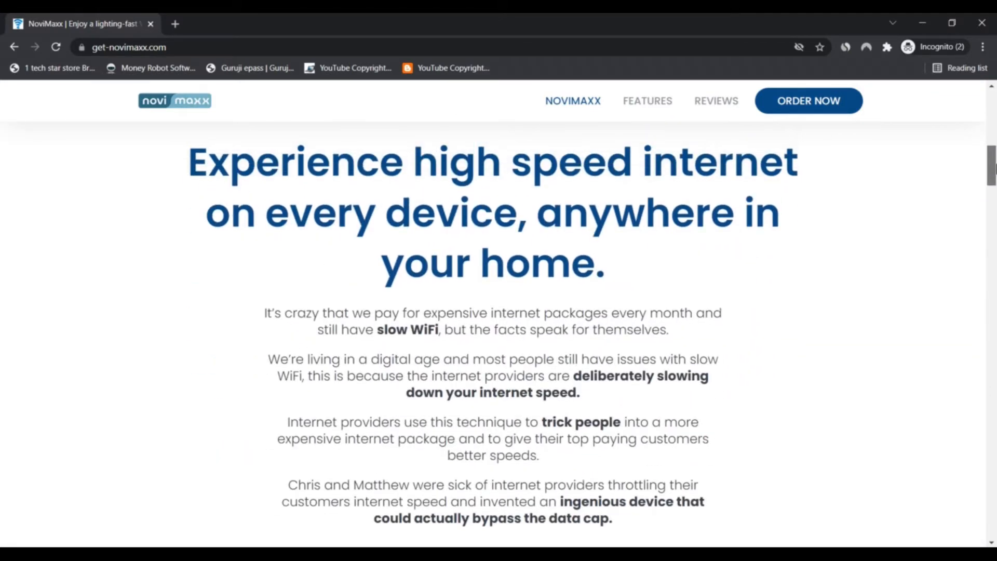
scroll(down, 3)
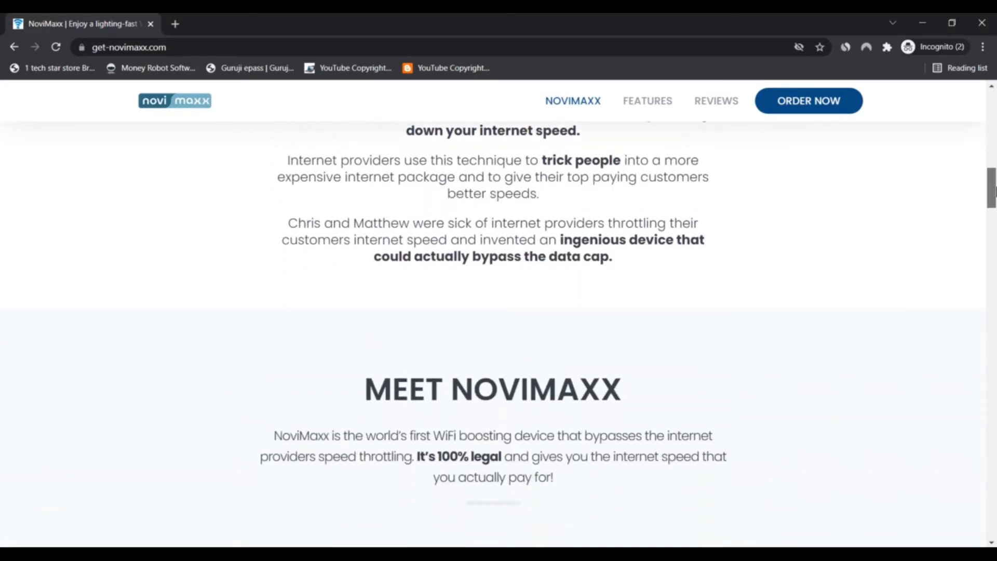
scroll(down, 3)
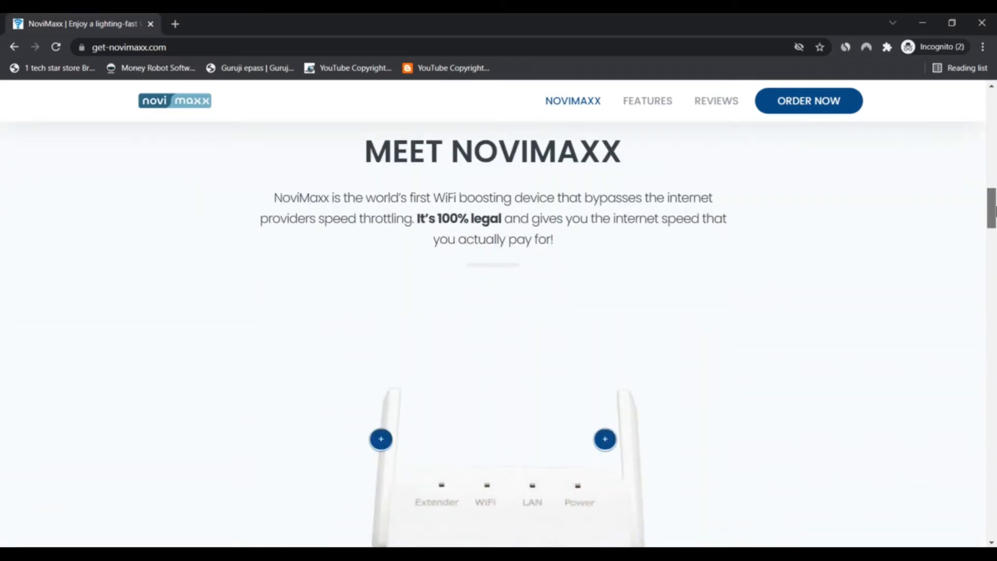
Reveal the Double External Antennas and Clear LED Display callouts on the product diagram
scroll(down, 3)
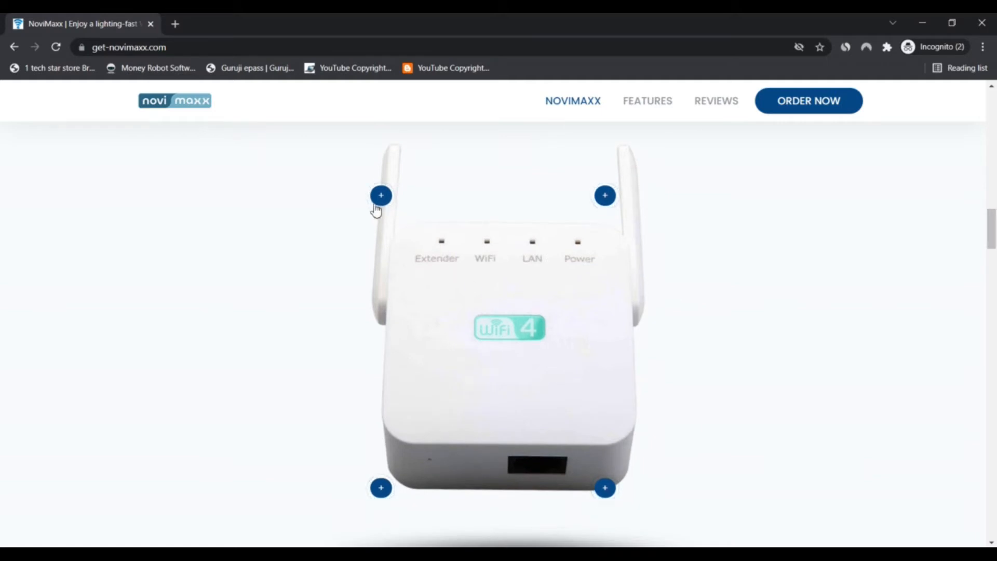
click(381, 195)
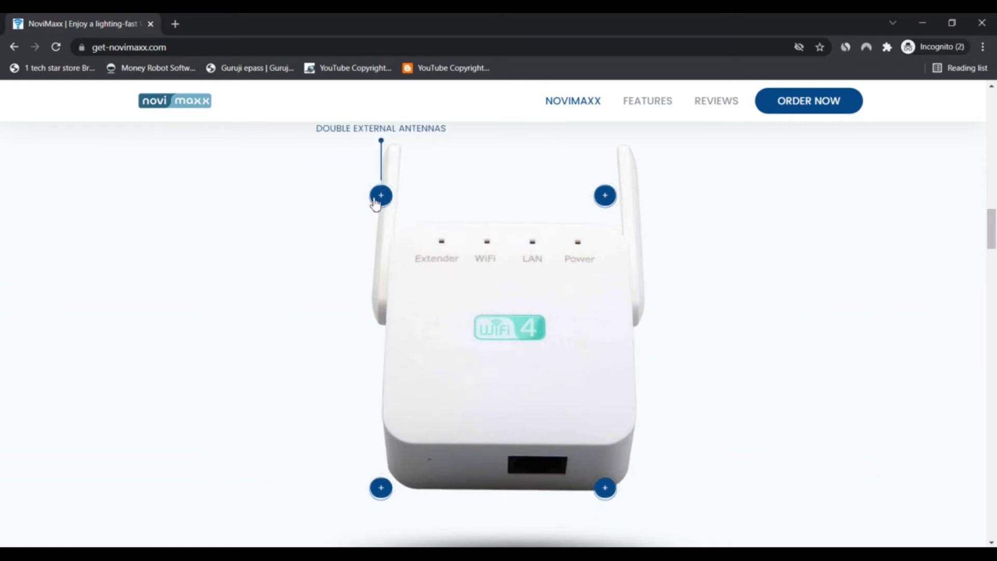
click(605, 196)
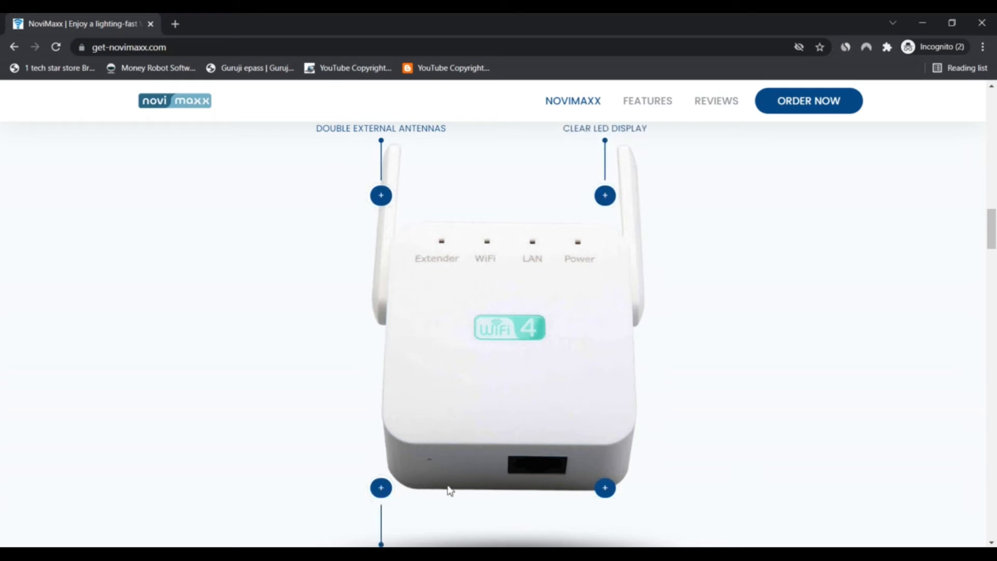
mouse_move(979, 231)
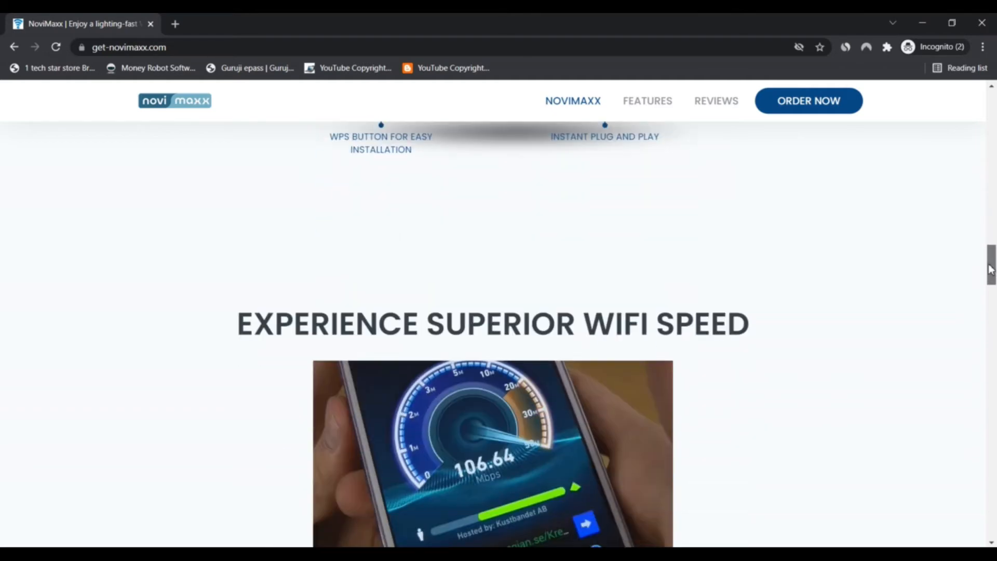
Browse the speed, installation, dead-spot and features sections, returning to the high-speed internet headline
scroll(down, 3)
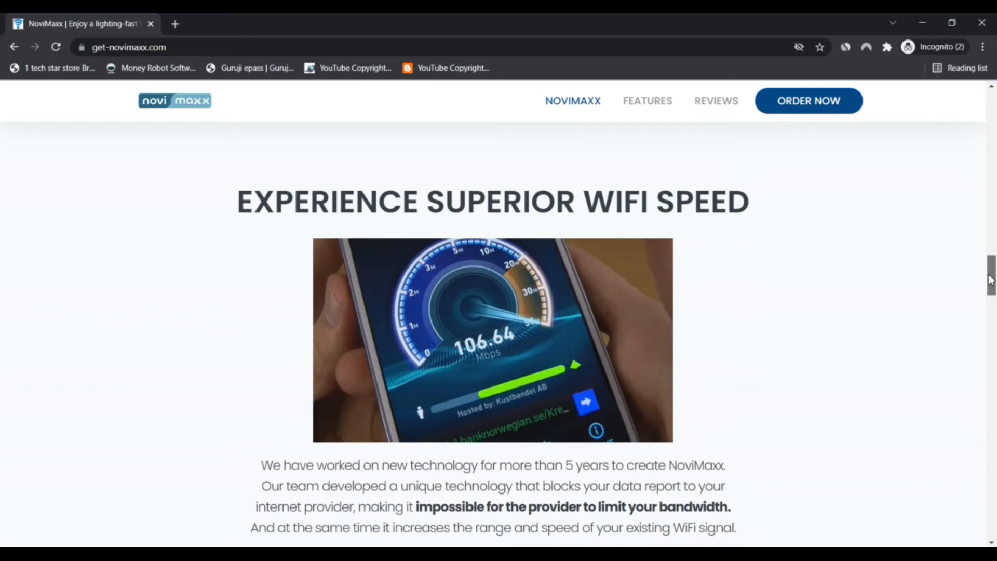
scroll(down, 3)
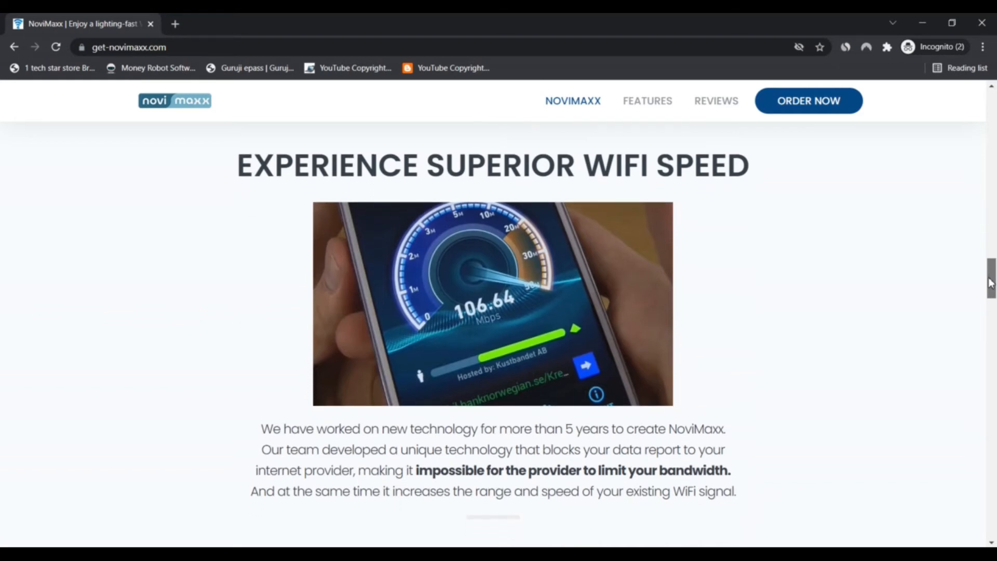
scroll(down, 3)
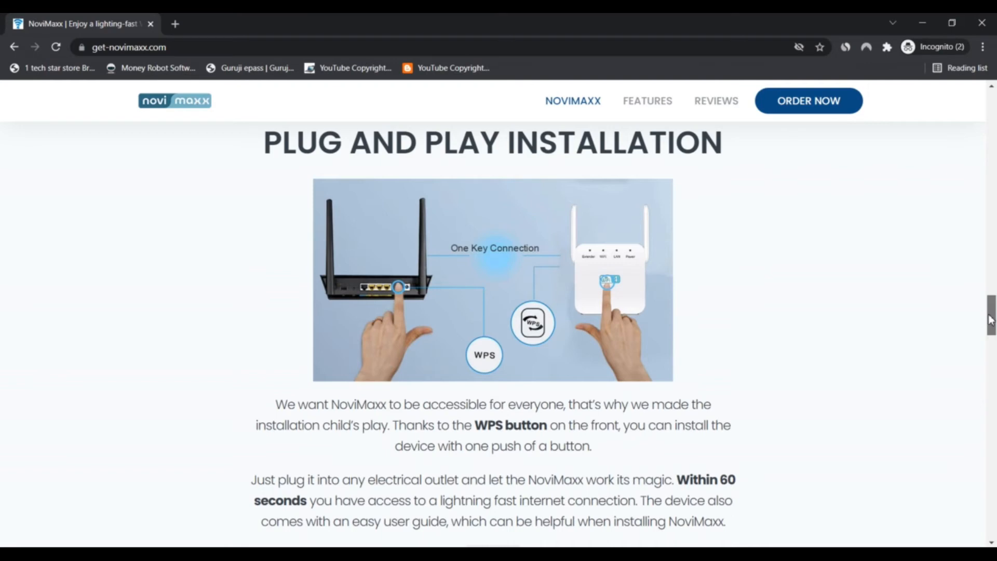
scroll(down, 3)
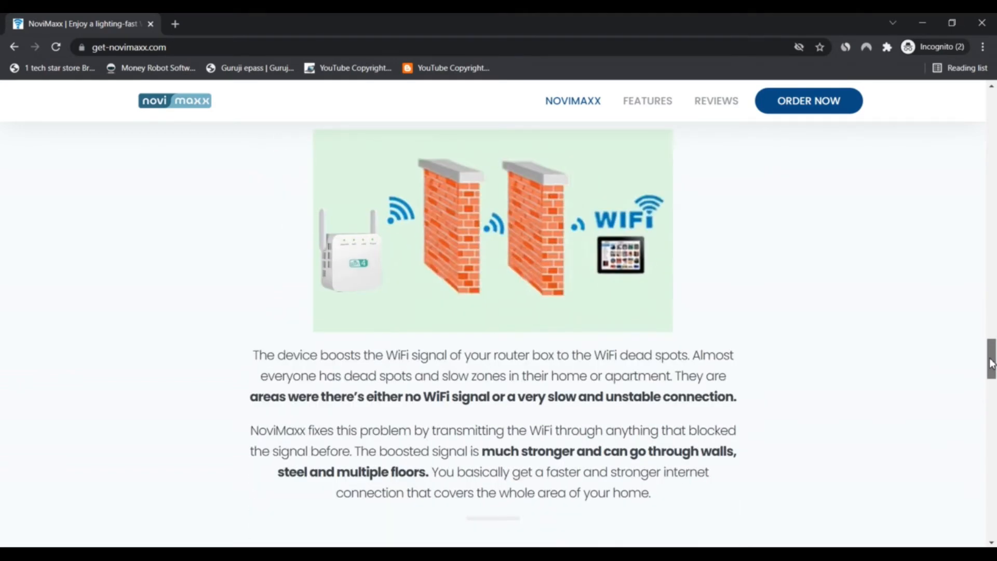
scroll(down, 3)
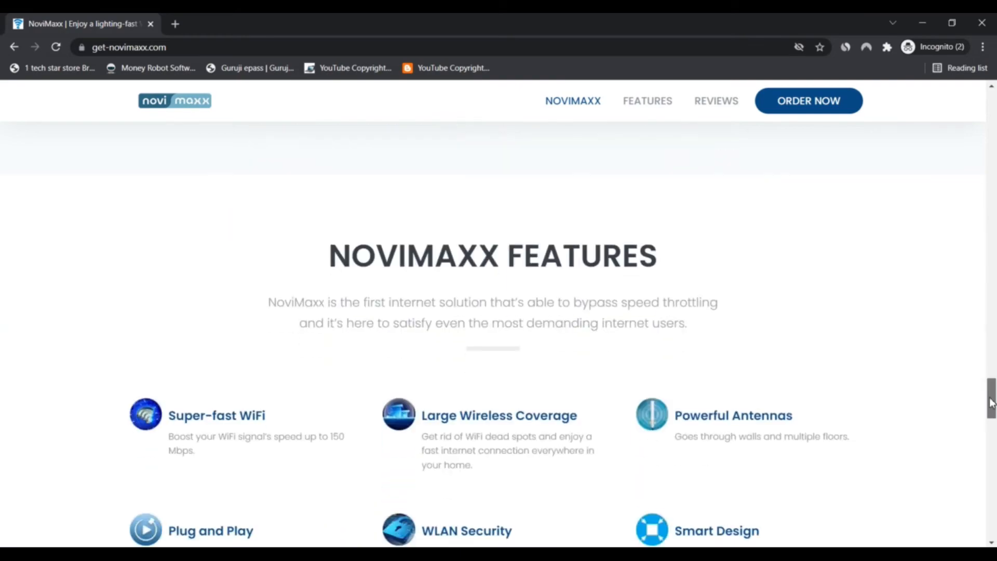
scroll(down, 3)
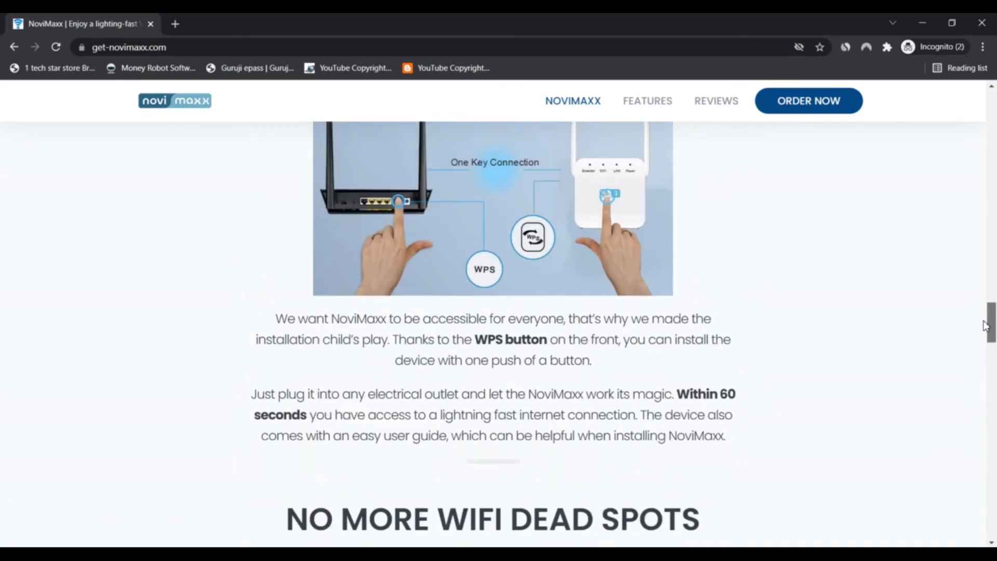
scroll(down, 3)
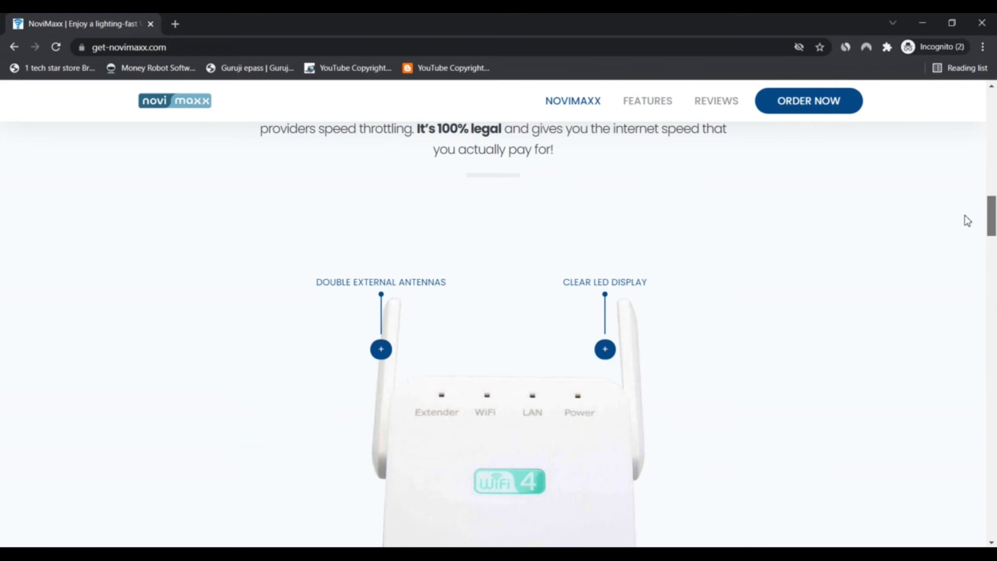
scroll(down, 3)
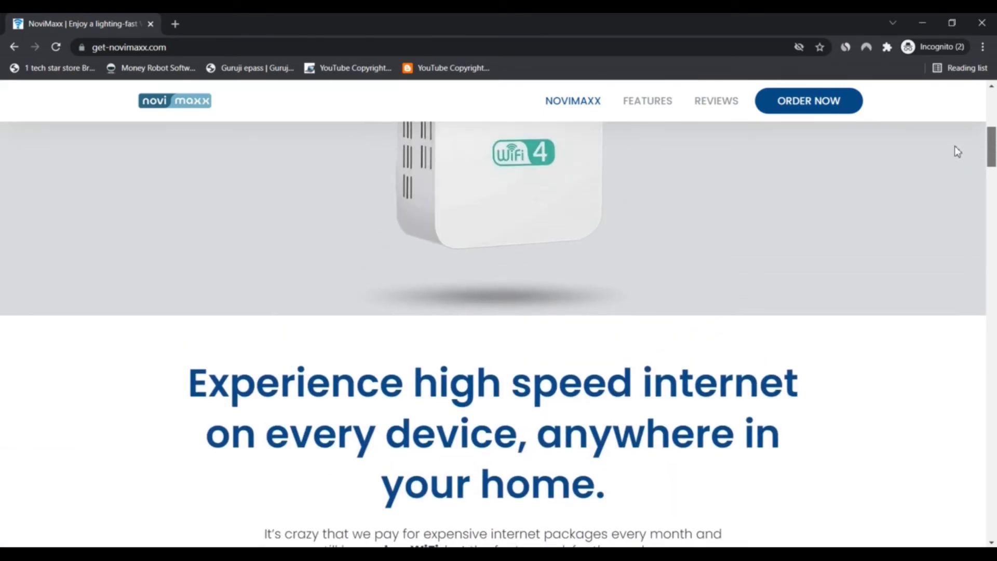